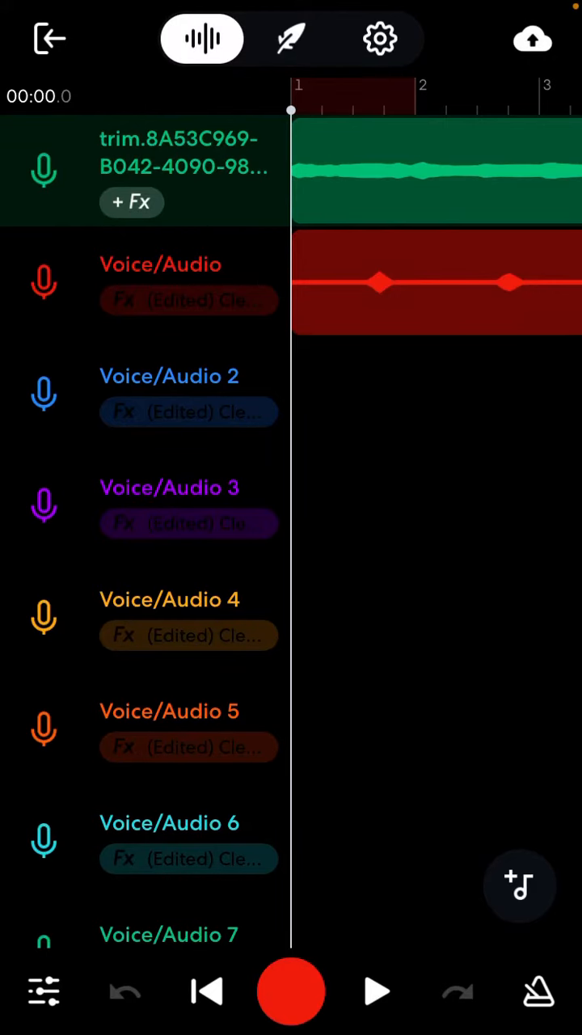
Play the multitrack voice project from the start using the transport bar
left_click(376, 993)
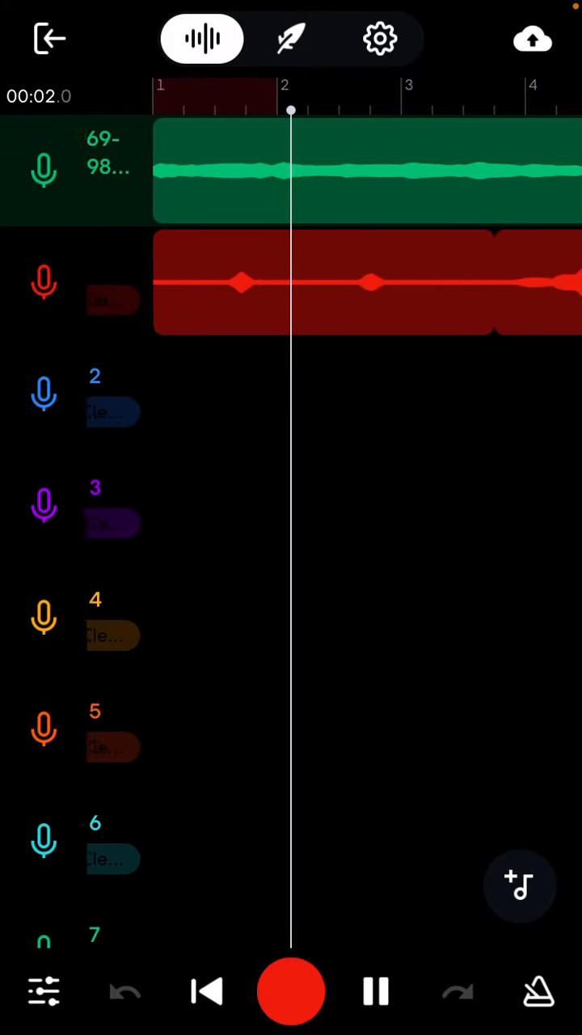